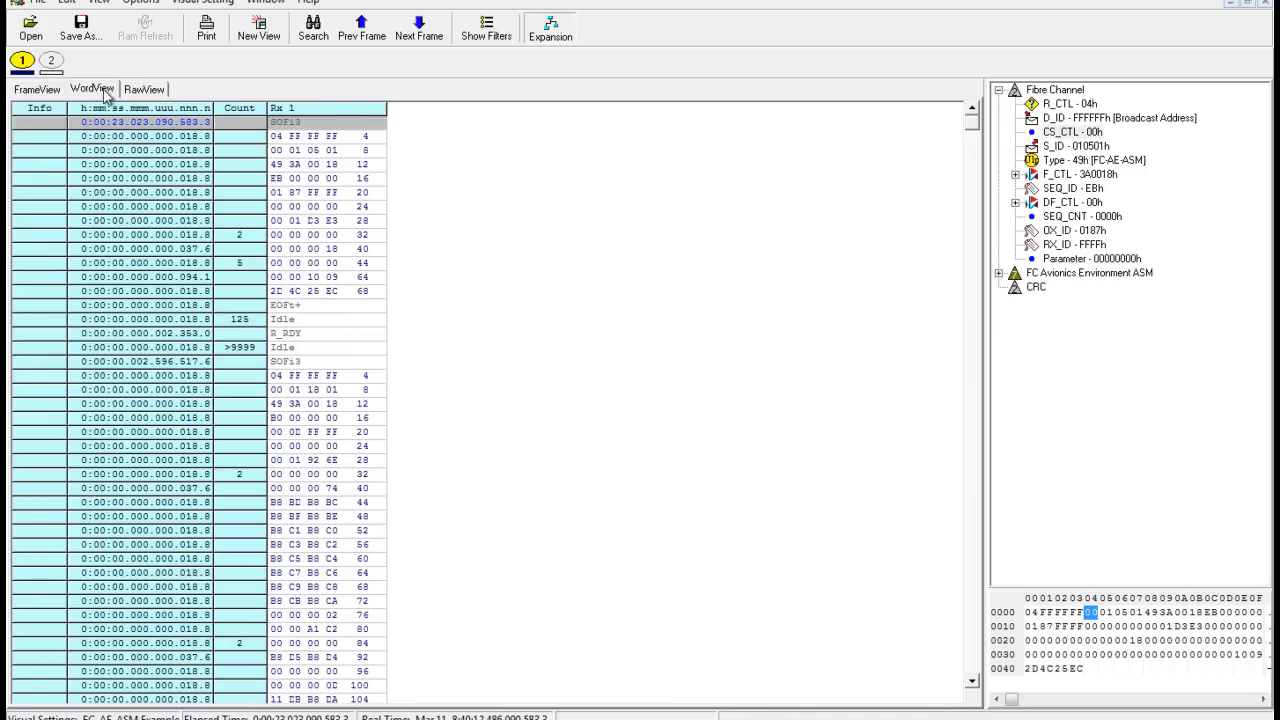
Step: Close the Viewer window with the FC AE ASM trace, returning to the Launch Pad
{"action": "left_click", "coordinate": [144, 88]}
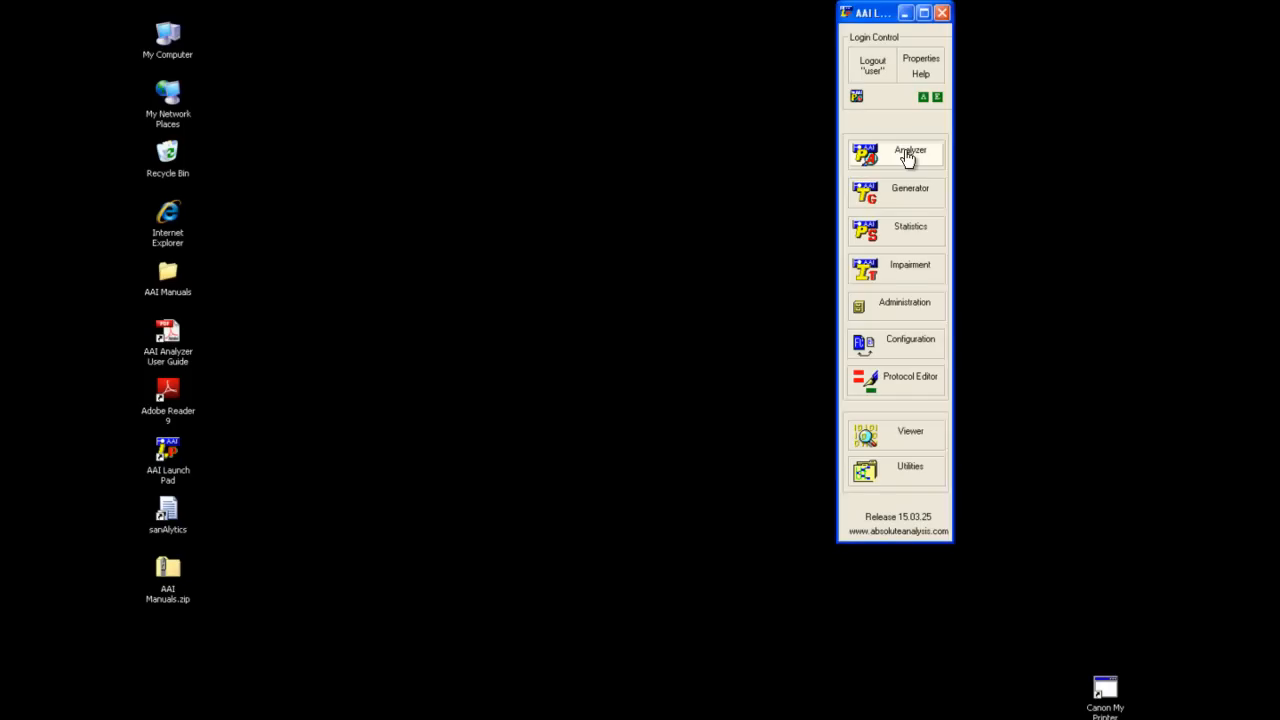
Step: Launch the Analyzer capture window from the Launch Pad, showing the Triggers list
{"action": "left_click", "coordinate": [908, 156]}
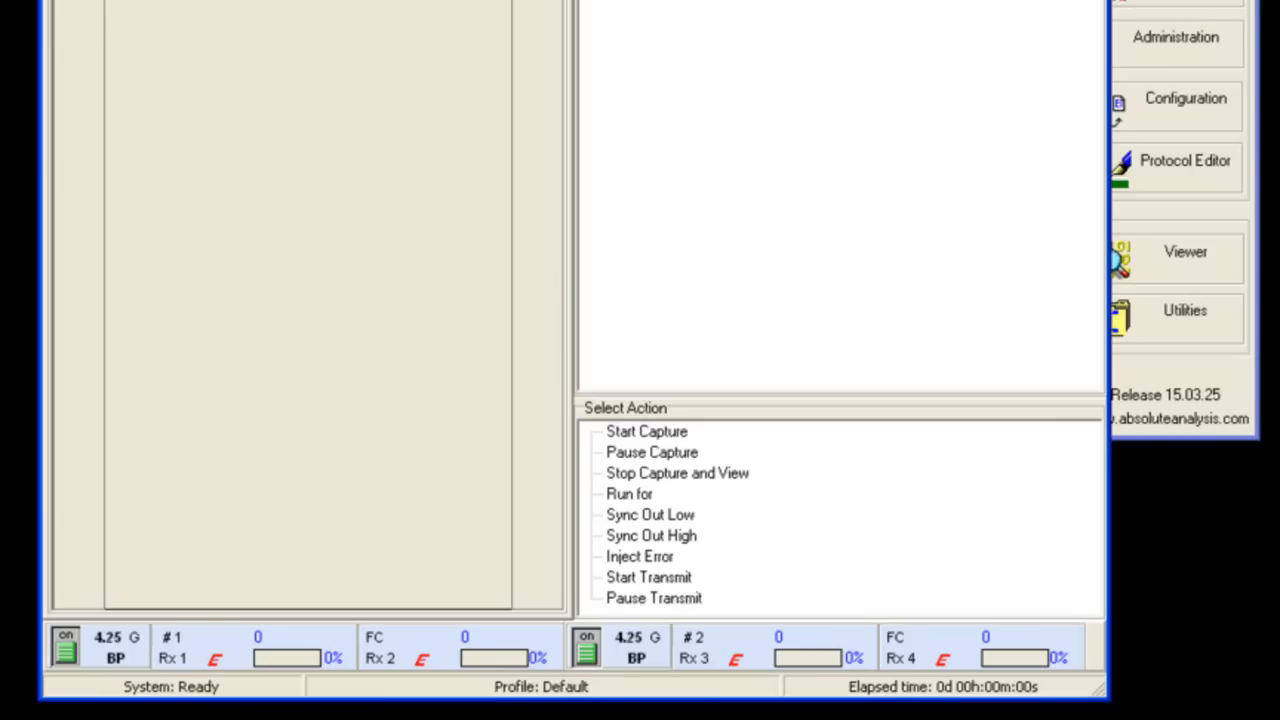
{"action": "mouse_move", "coordinate": [696, 696]}
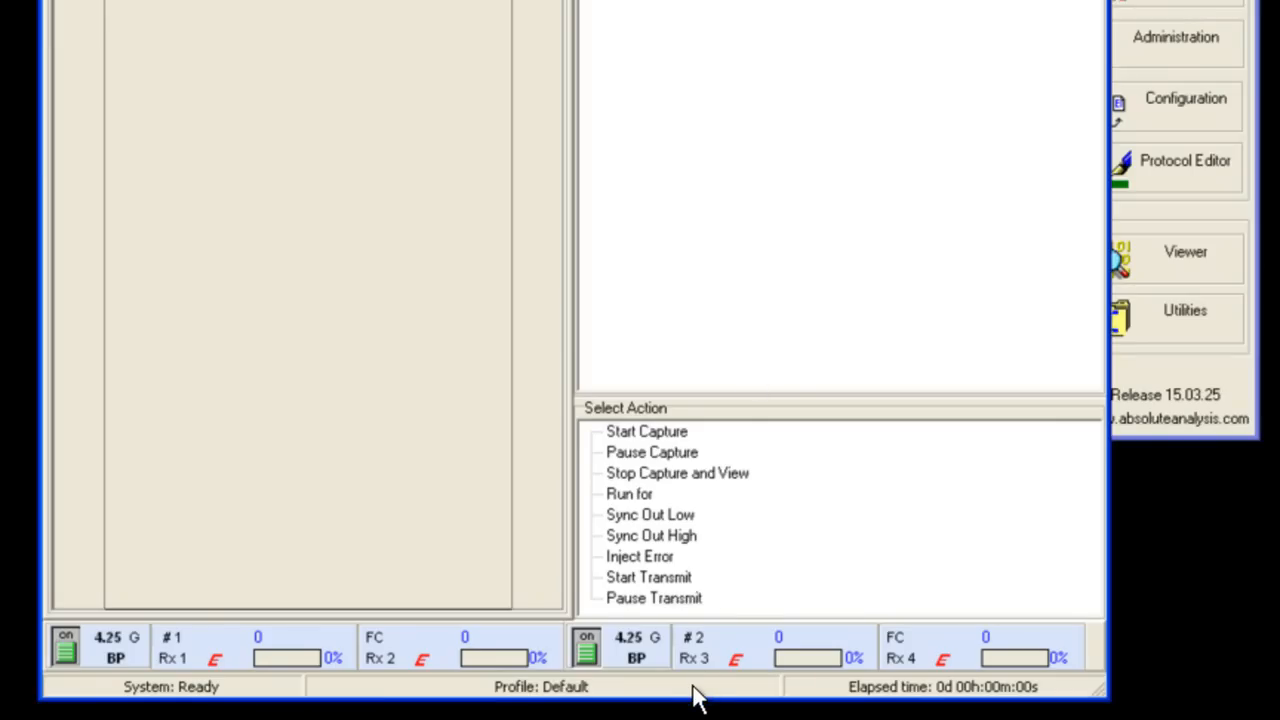
{"action": "mouse_move", "coordinate": [236, 716]}
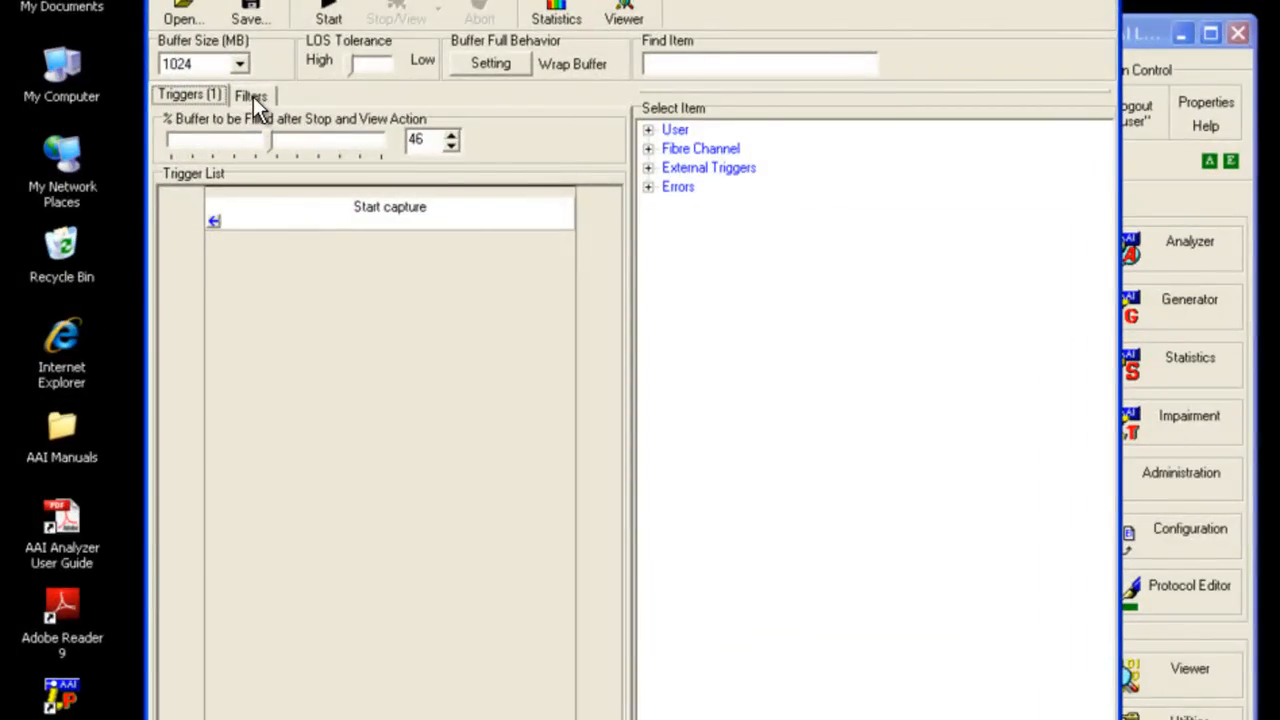
Step: Expand Fibre Channel > FC-4 > FCP_SCSI > FCP_RSP > FCP_STATUS in the Select Item tree
{"action": "left_click", "coordinate": [250, 94]}
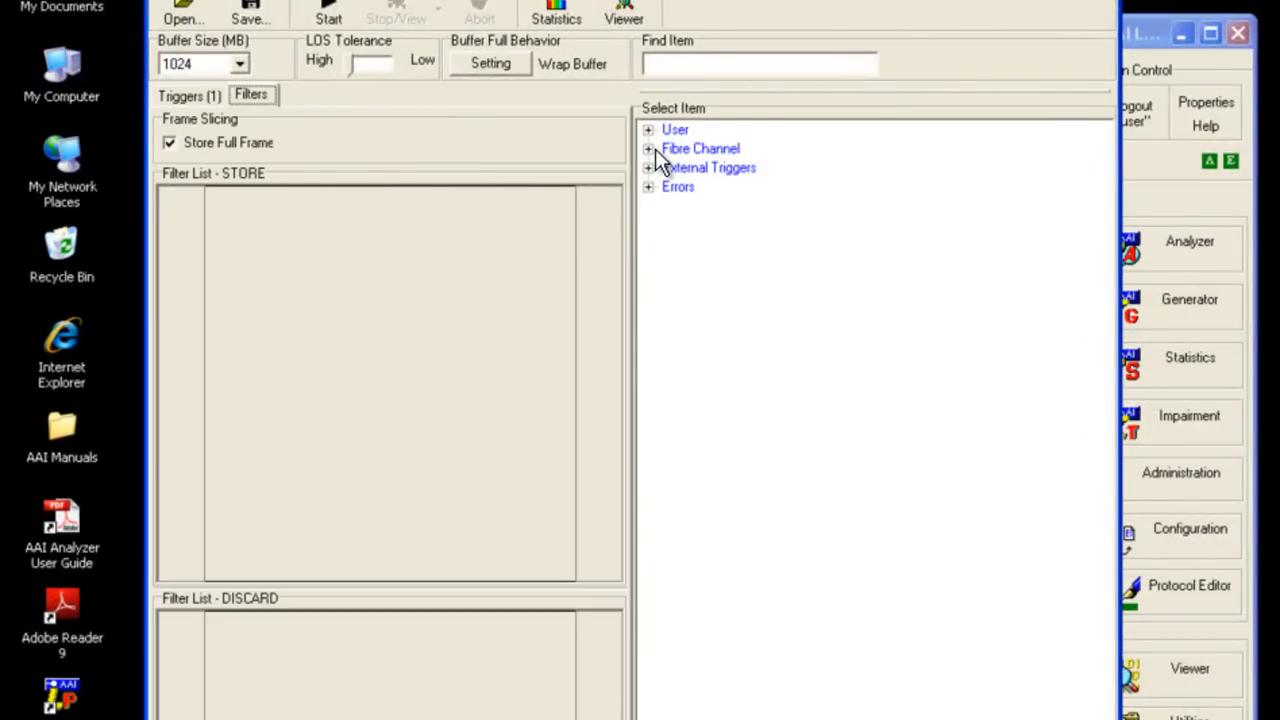
{"action": "left_click", "coordinate": [648, 148]}
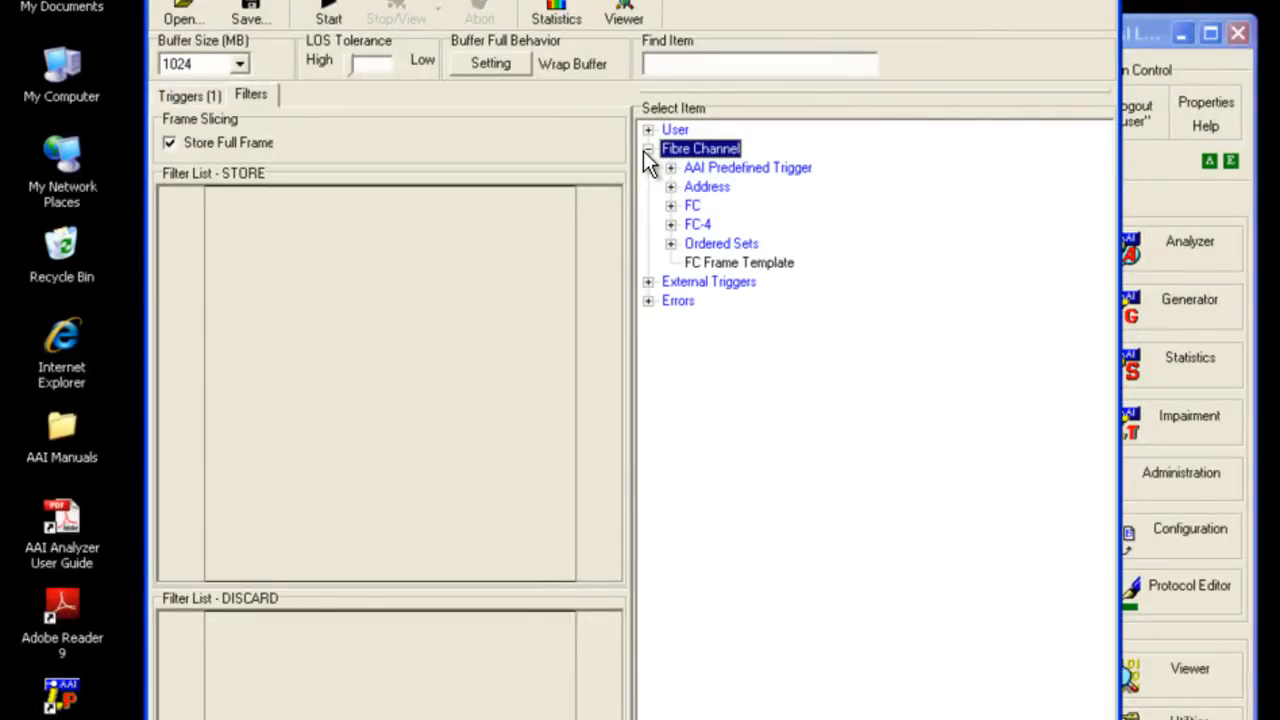
{"action": "left_click", "coordinate": [672, 224]}
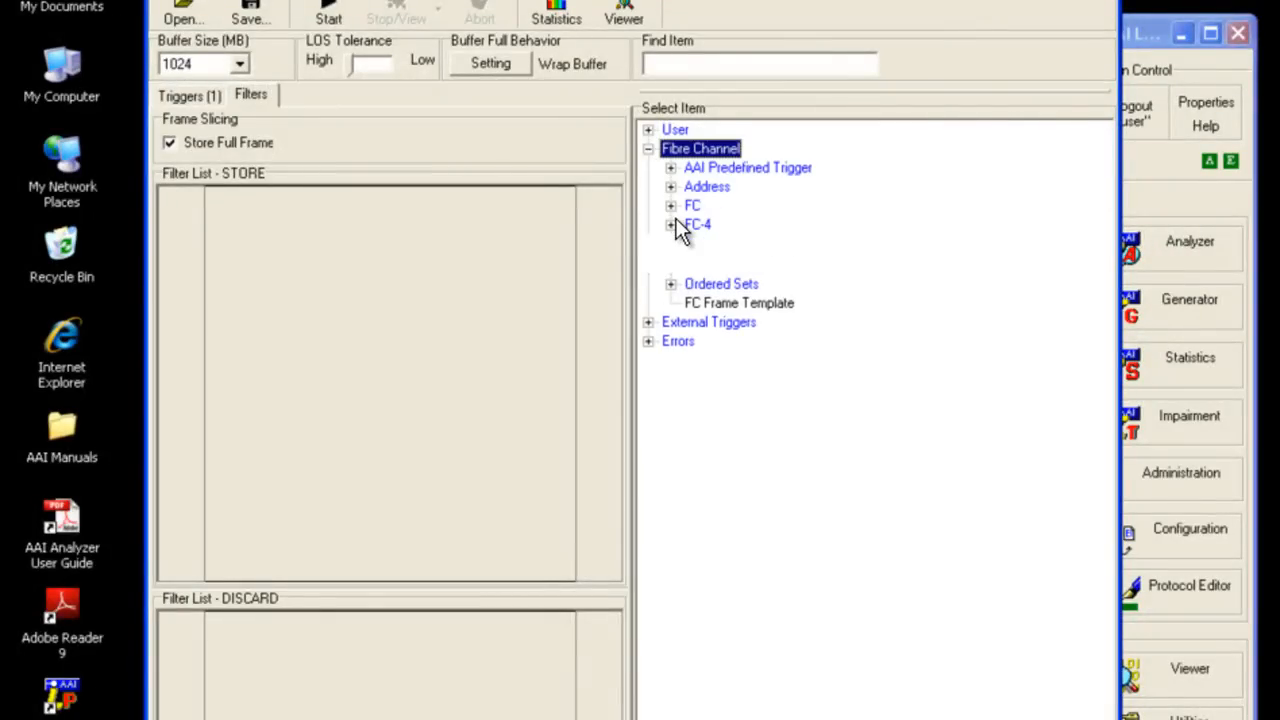
{"action": "left_click", "coordinate": [670, 224]}
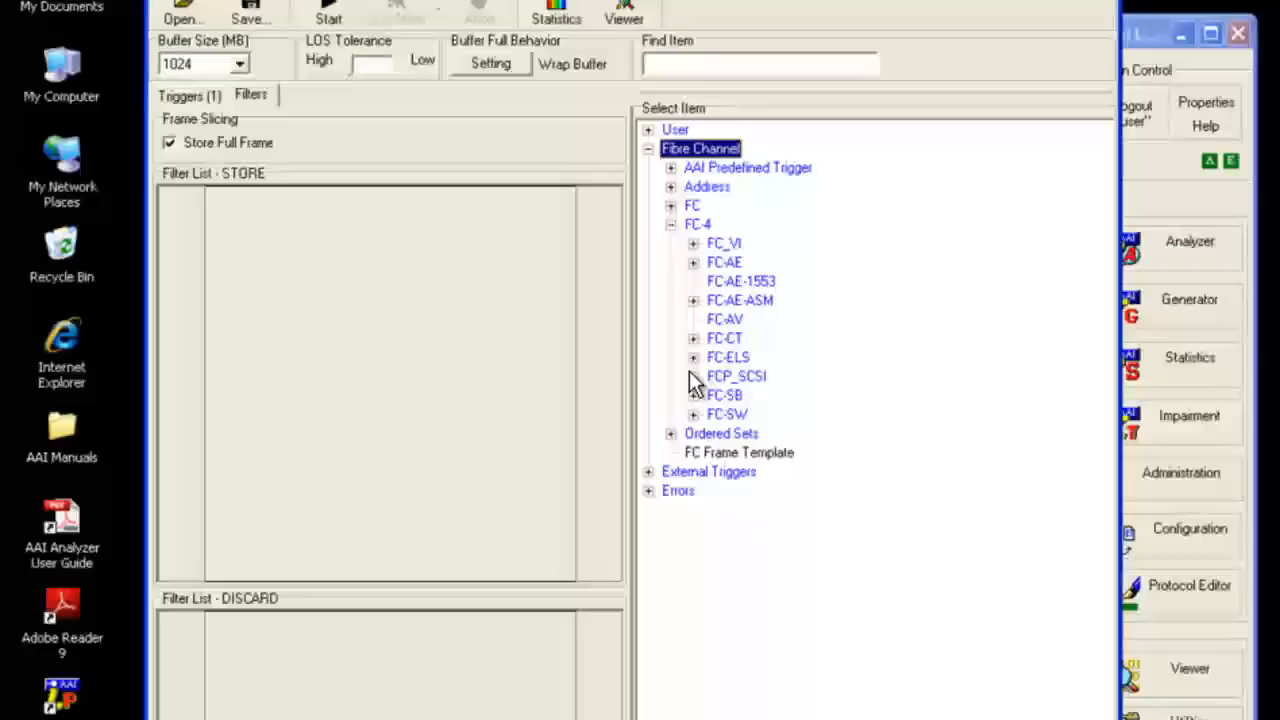
{"action": "left_click", "coordinate": [694, 376]}
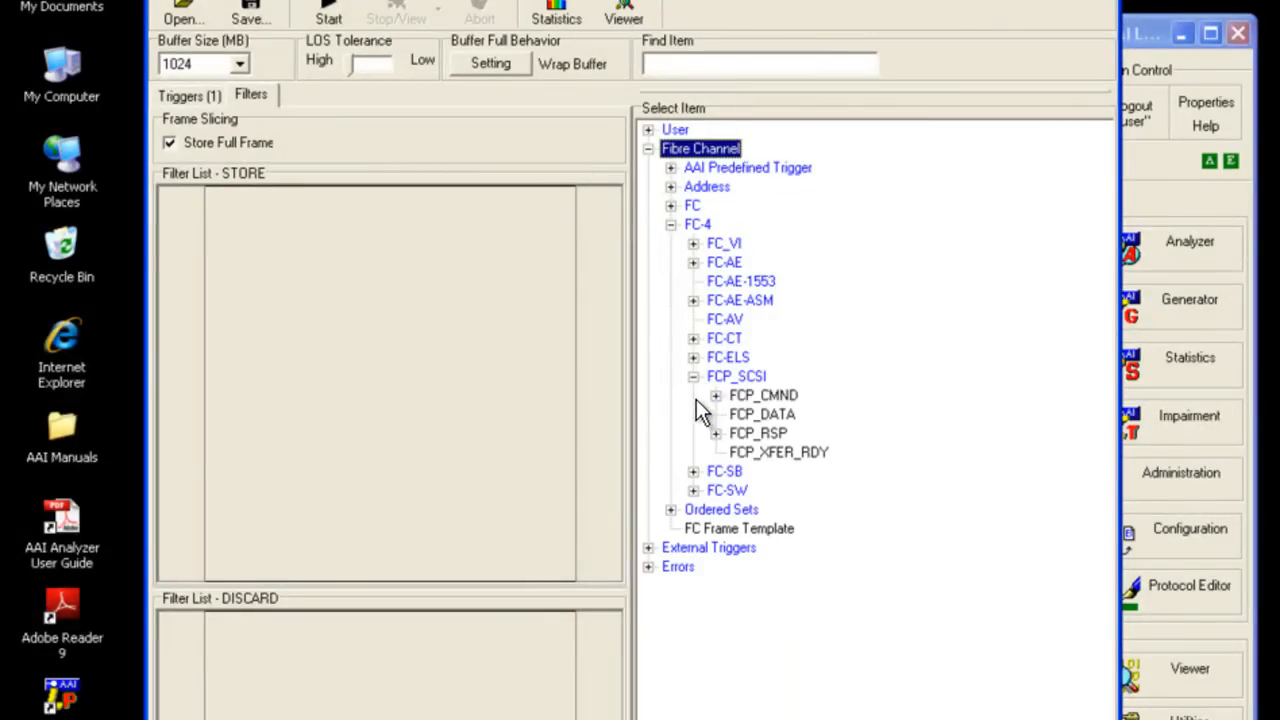
{"action": "left_click", "coordinate": [188, 94]}
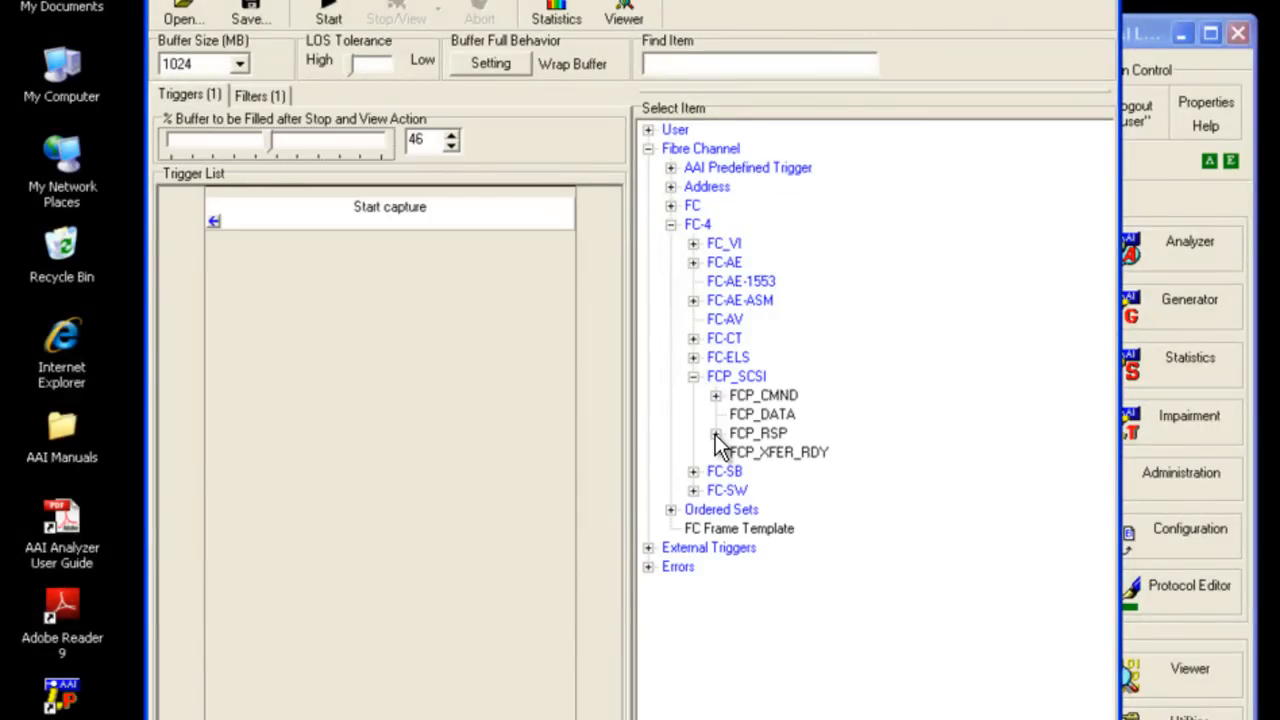
{"action": "left_click", "coordinate": [716, 432]}
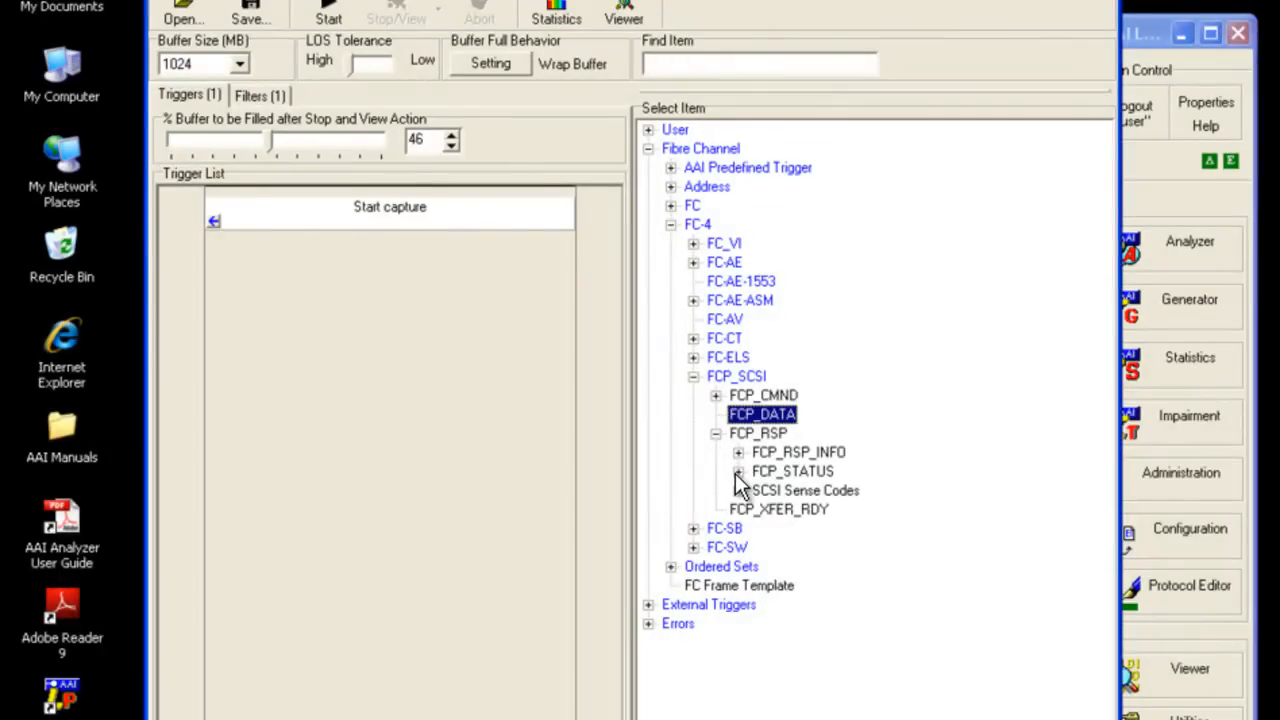
{"action": "left_click", "coordinate": [738, 472]}
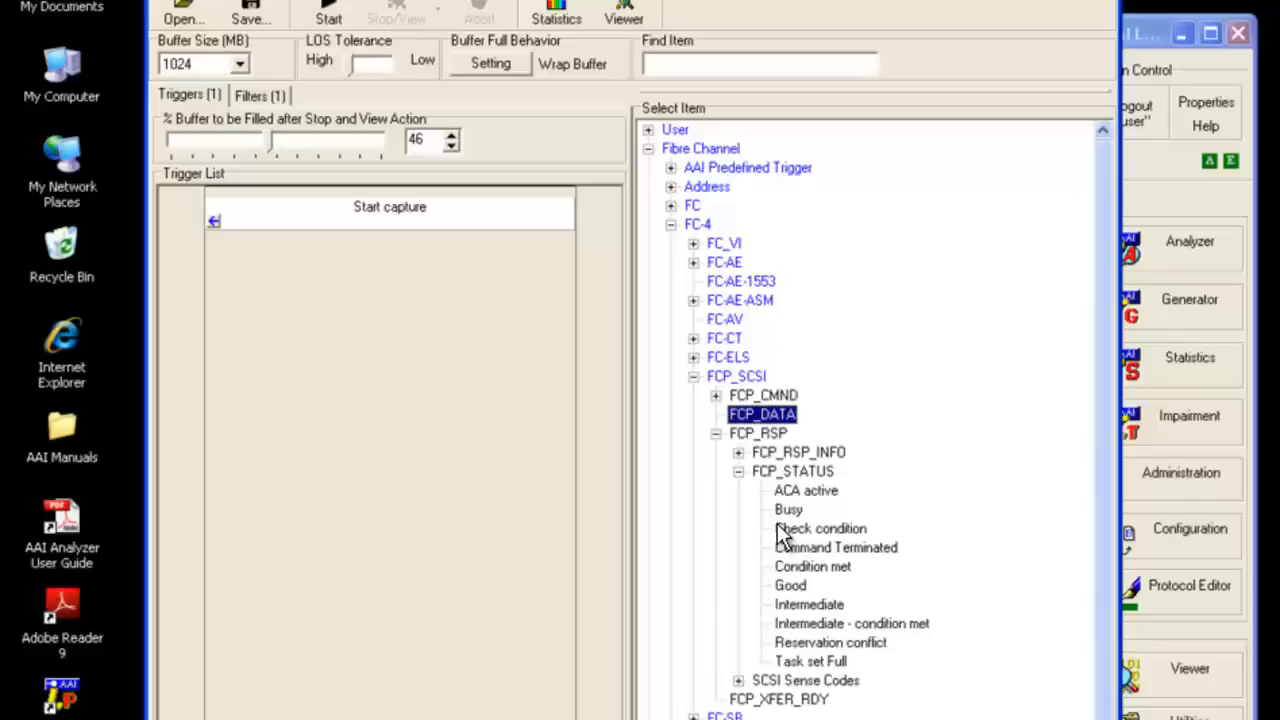
Step: Add Check condition as a trigger step and show the frame filter settings
{"action": "left_click", "coordinate": [820, 528]}
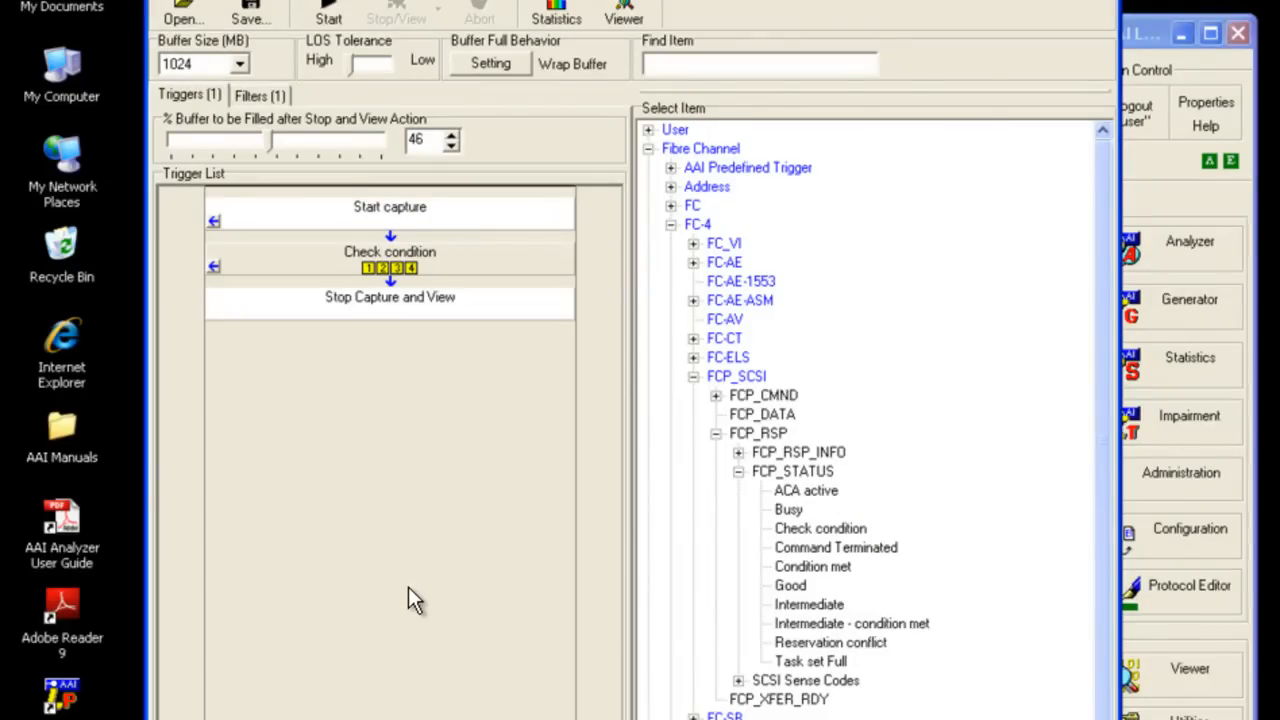
{"action": "left_click", "coordinate": [260, 96]}
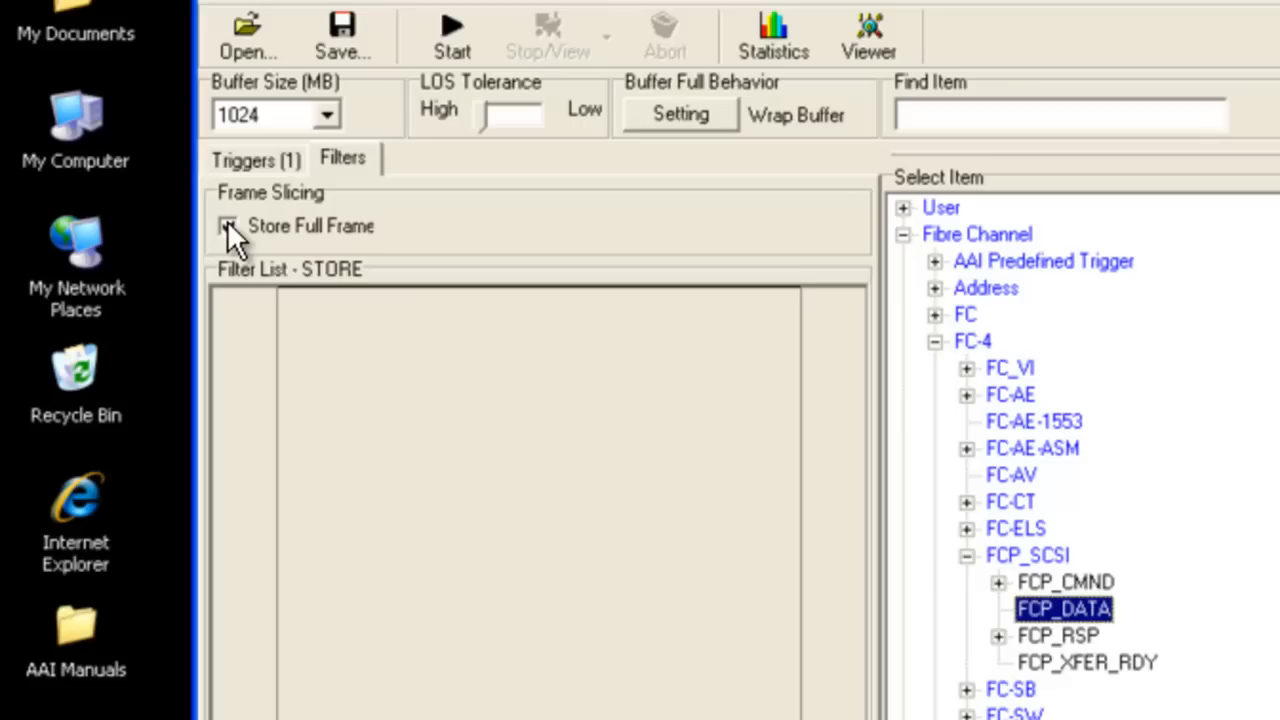
Step: Toggle the Store Full Frame option on the Filters settings
{"action": "left_click", "coordinate": [228, 224]}
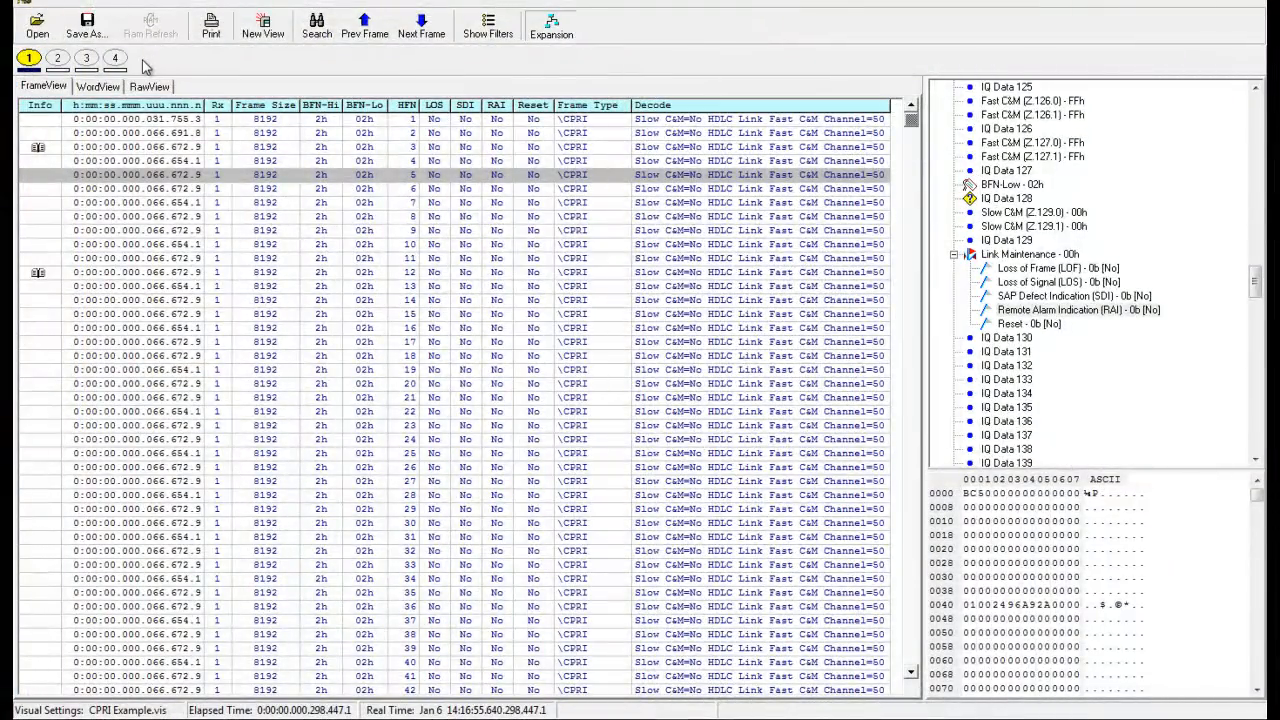
{"action": "left_click", "coordinate": [96, 86]}
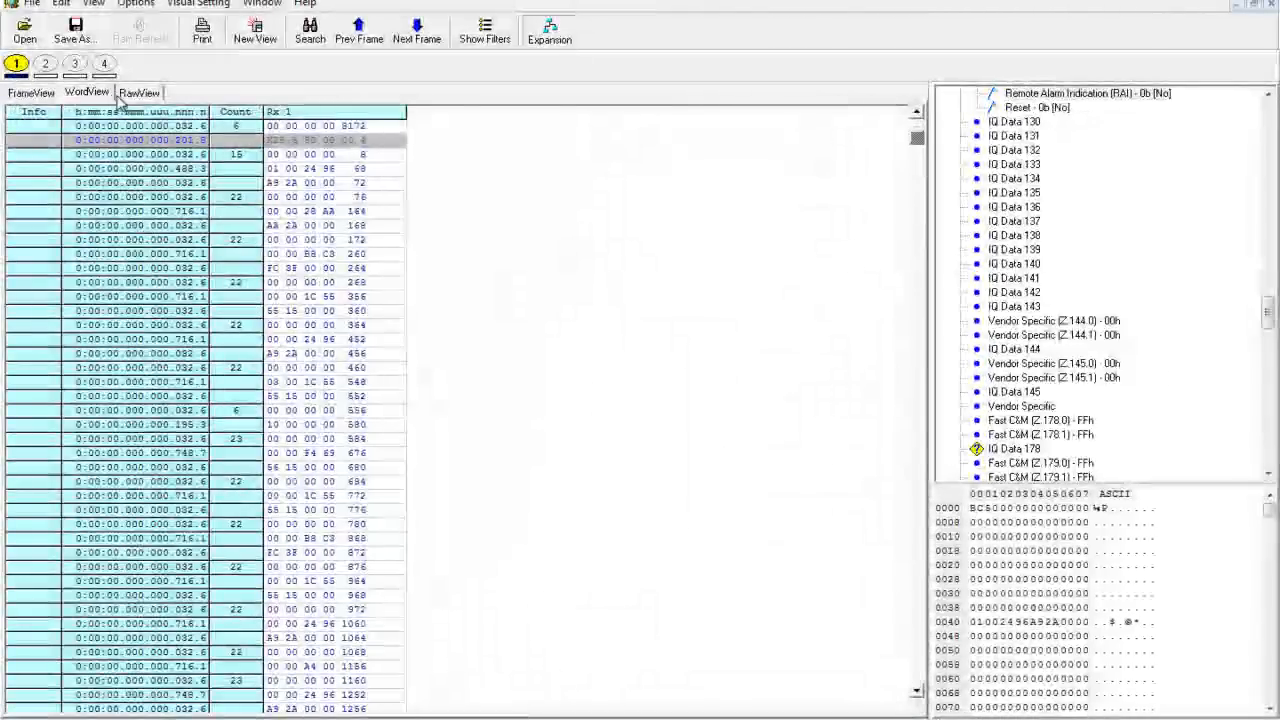
{"action": "left_click", "coordinate": [138, 92]}
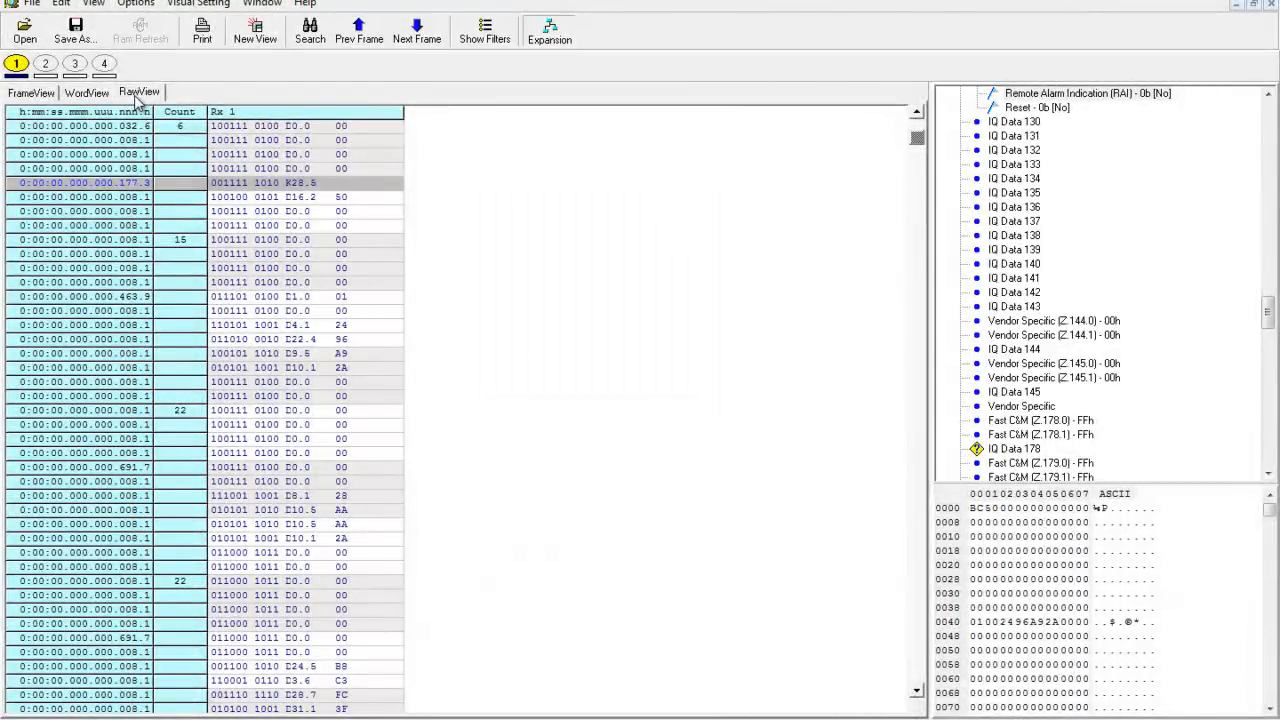
{"action": "left_click", "coordinate": [32, 92]}
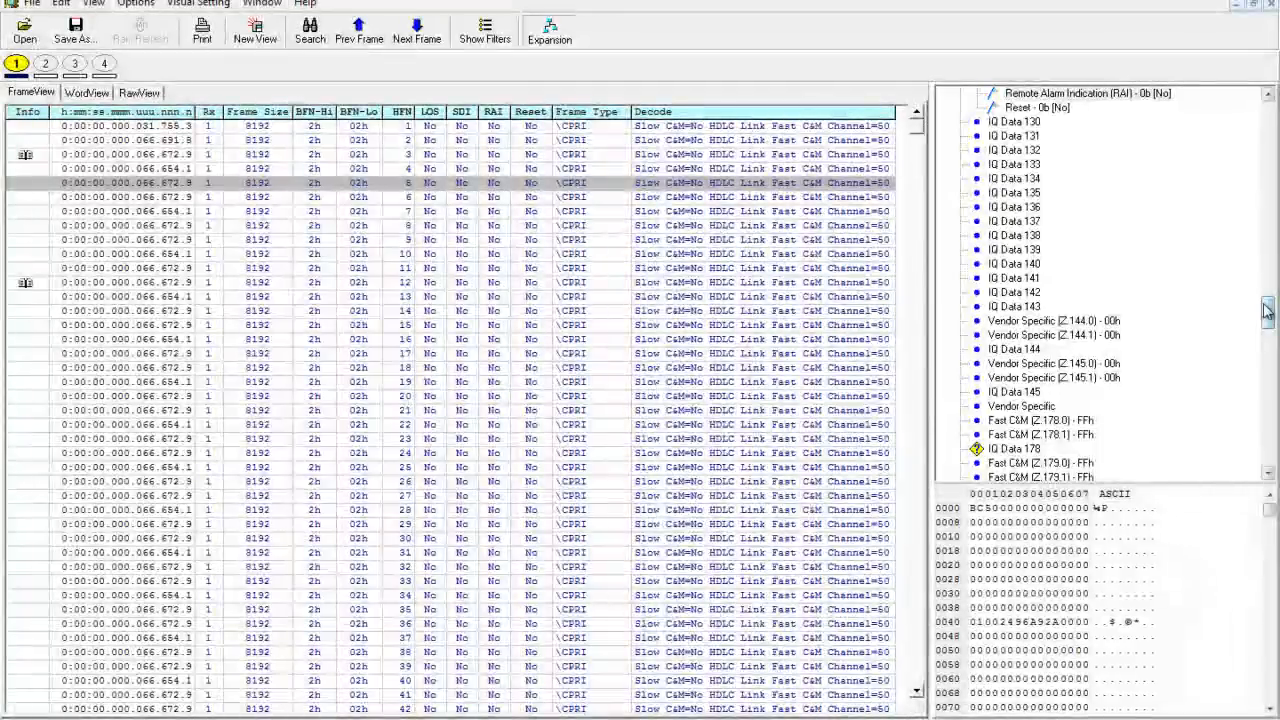
{"action": "scroll", "scroll_direction": "up", "scroll_amount": 3}
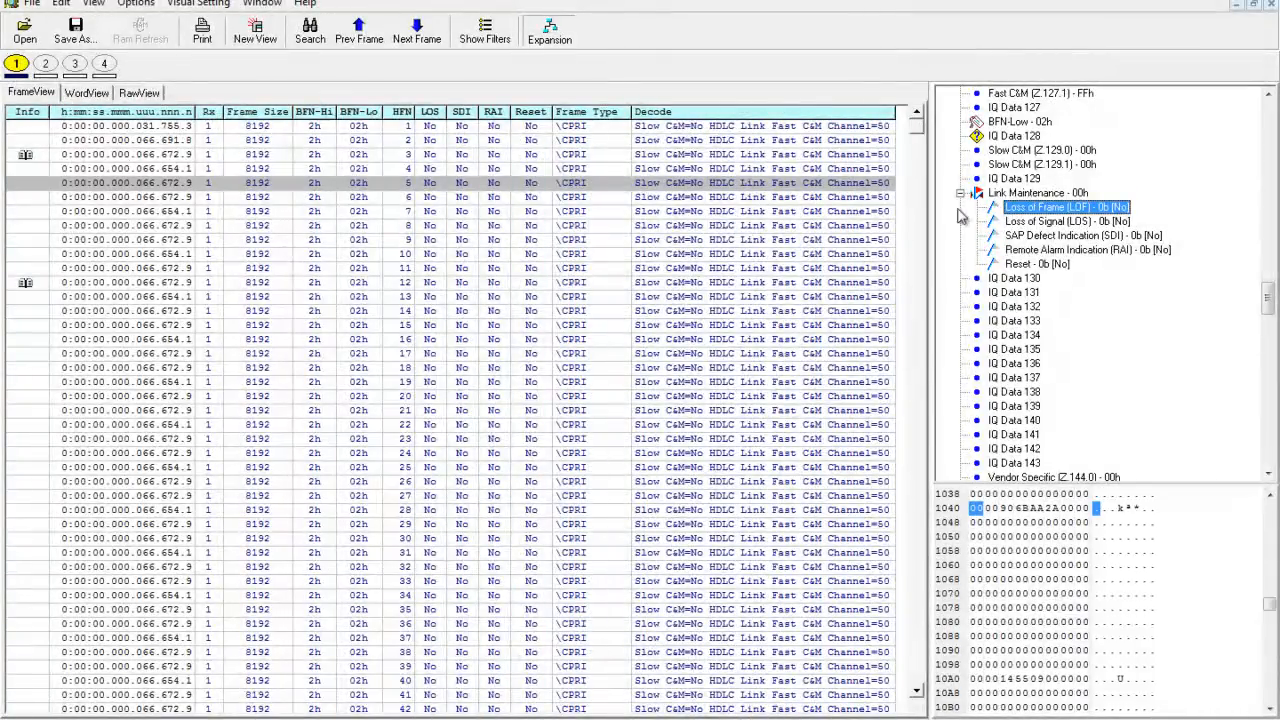
{"action": "mouse_move", "coordinate": [424, 124]}
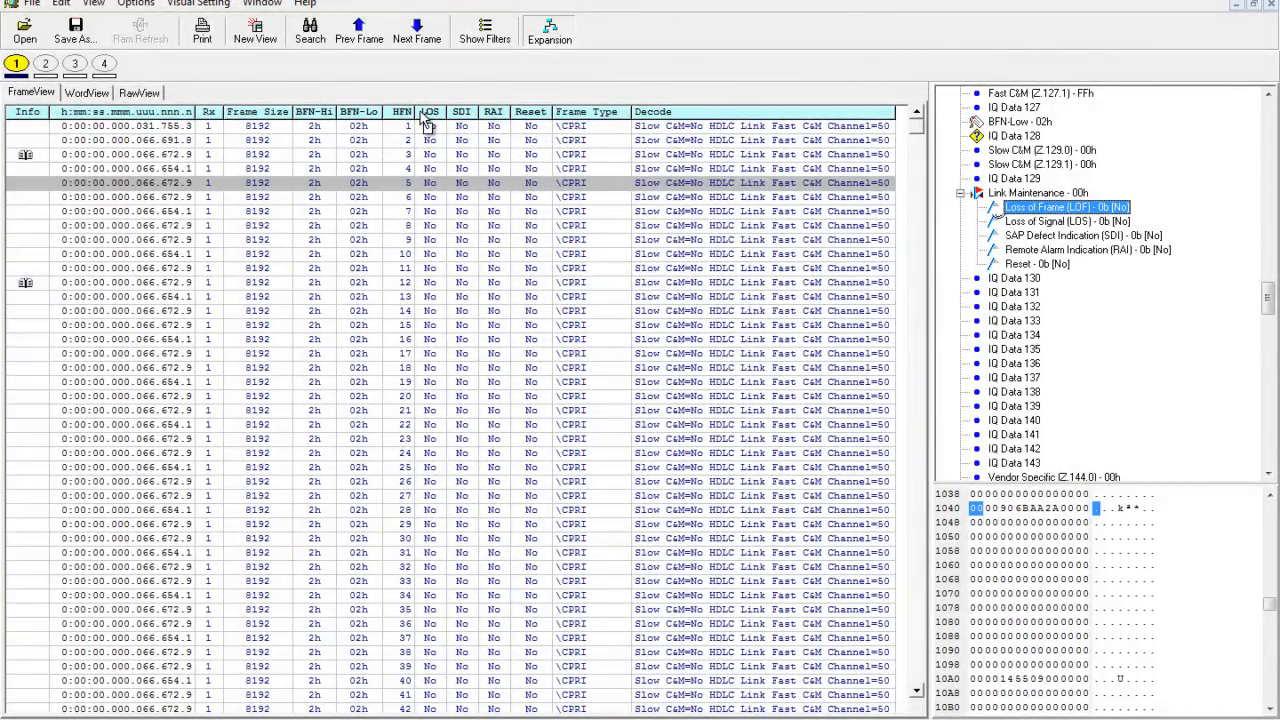
{"action": "right_click", "coordinate": [428, 112]}
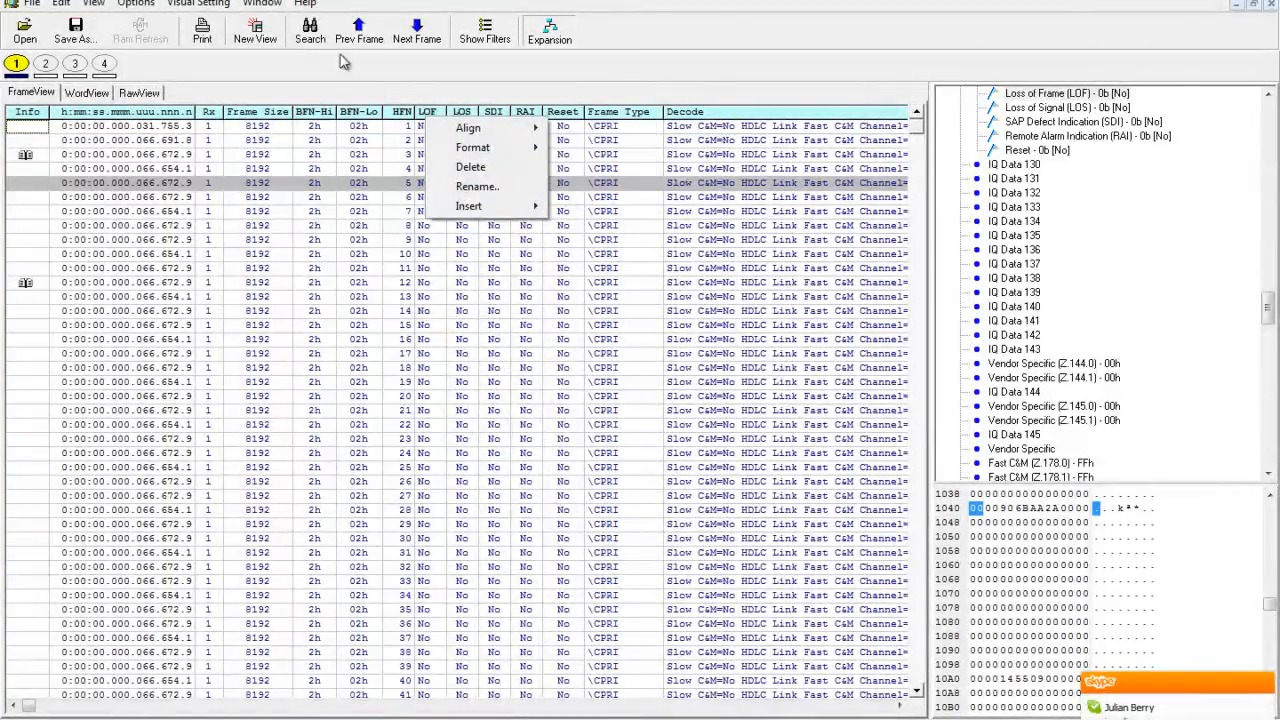
Step: Review the search pattern definitions including the Frame (Hex) pattern, then dismiss them
{"action": "left_click", "coordinate": [310, 28]}
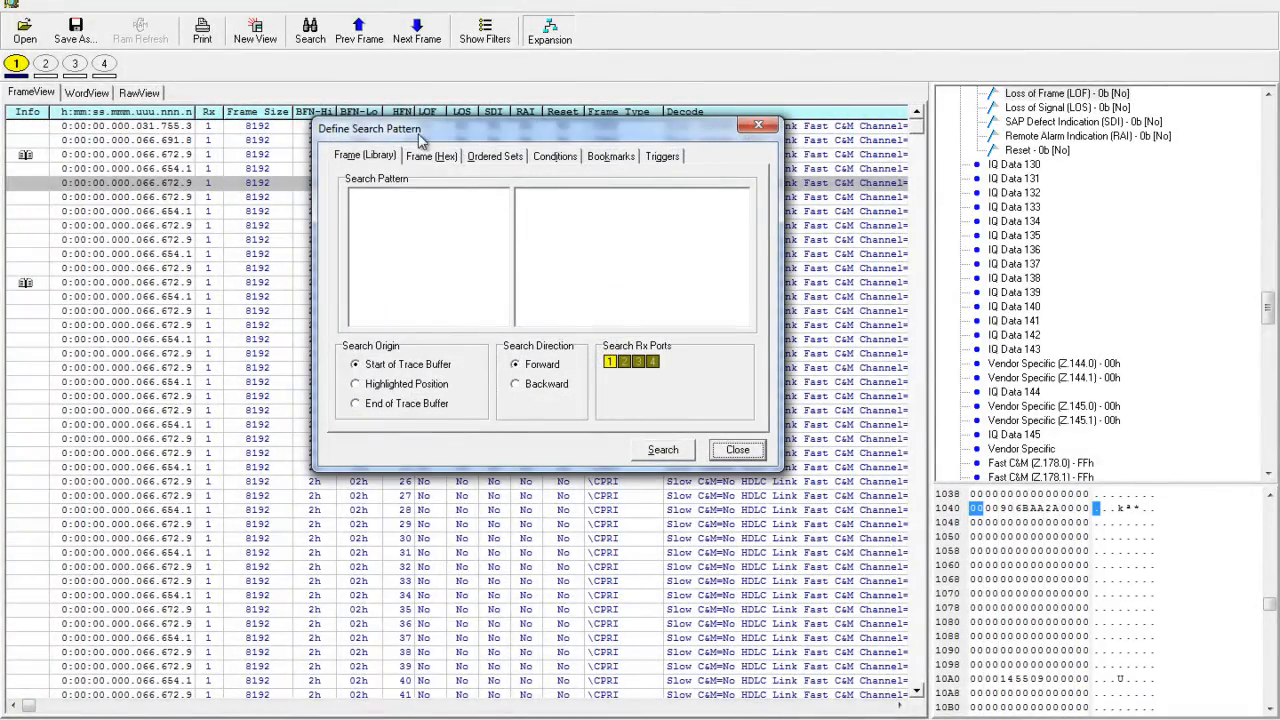
{"action": "left_click", "coordinate": [430, 156]}
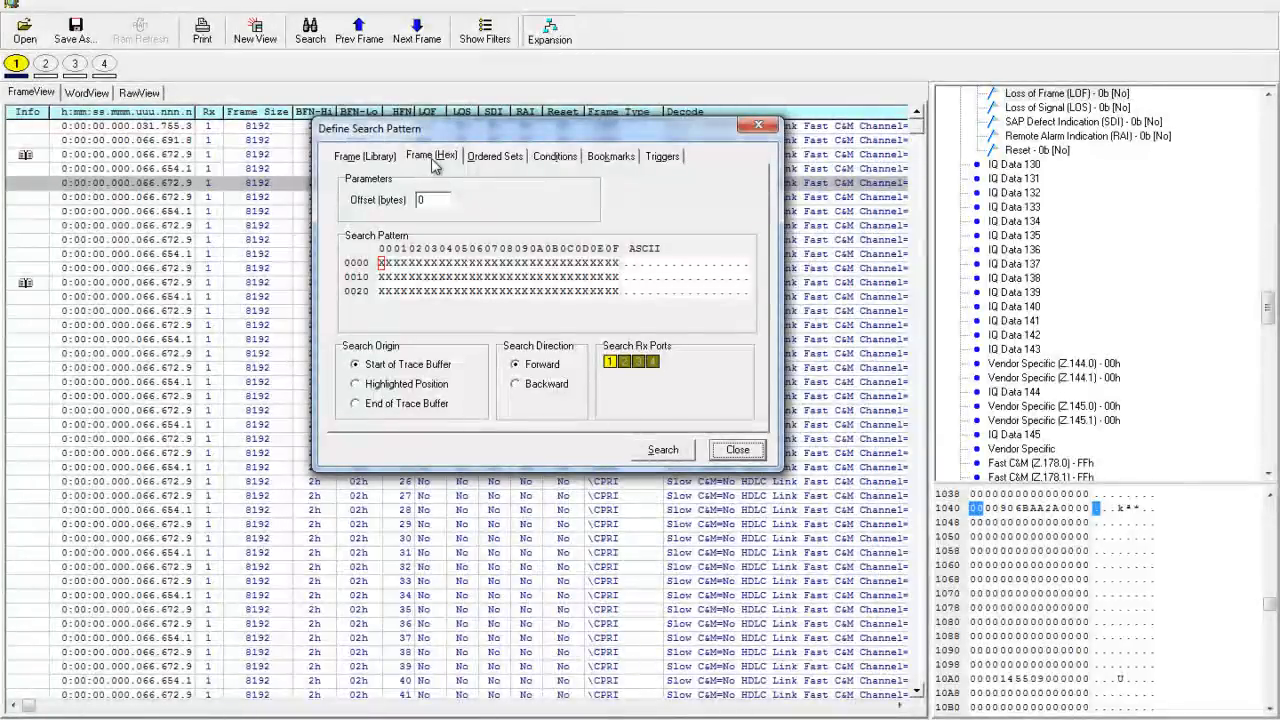
{"action": "left_click", "coordinate": [736, 448]}
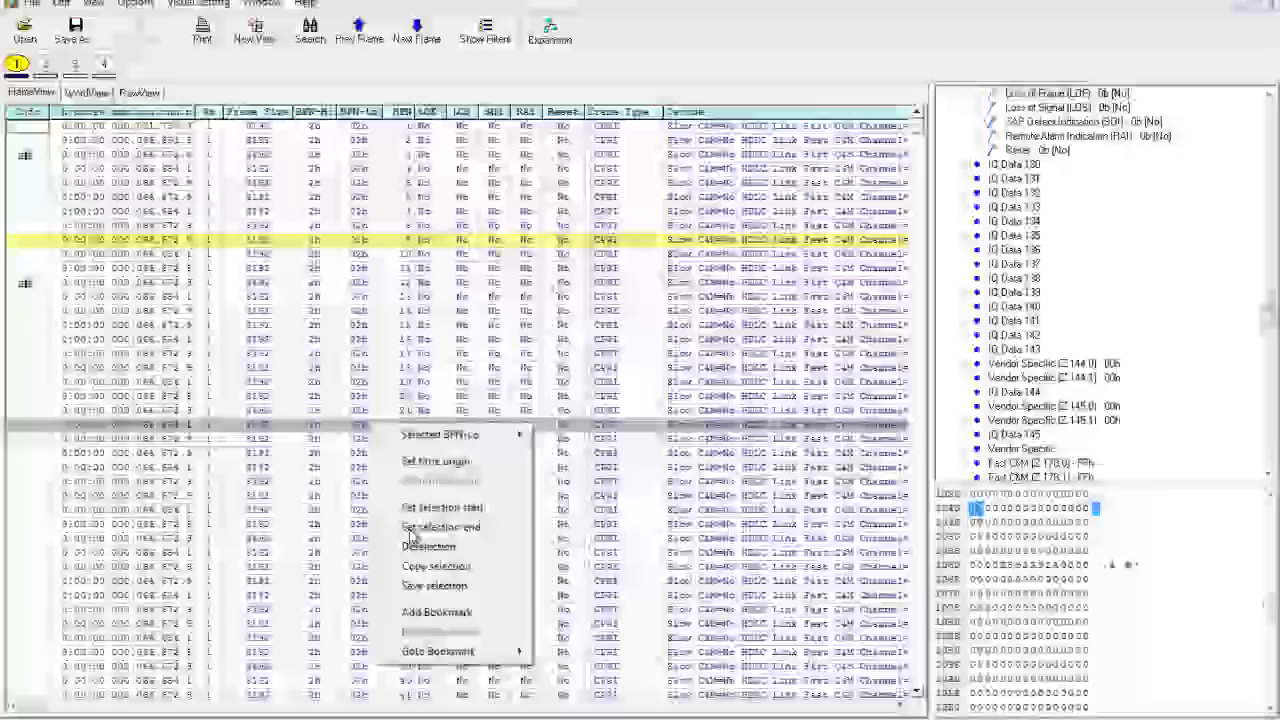
Step: Set the selection end to highlight the frame block and start Save Selection to a new trace
{"action": "left_click", "coordinate": [440, 528]}
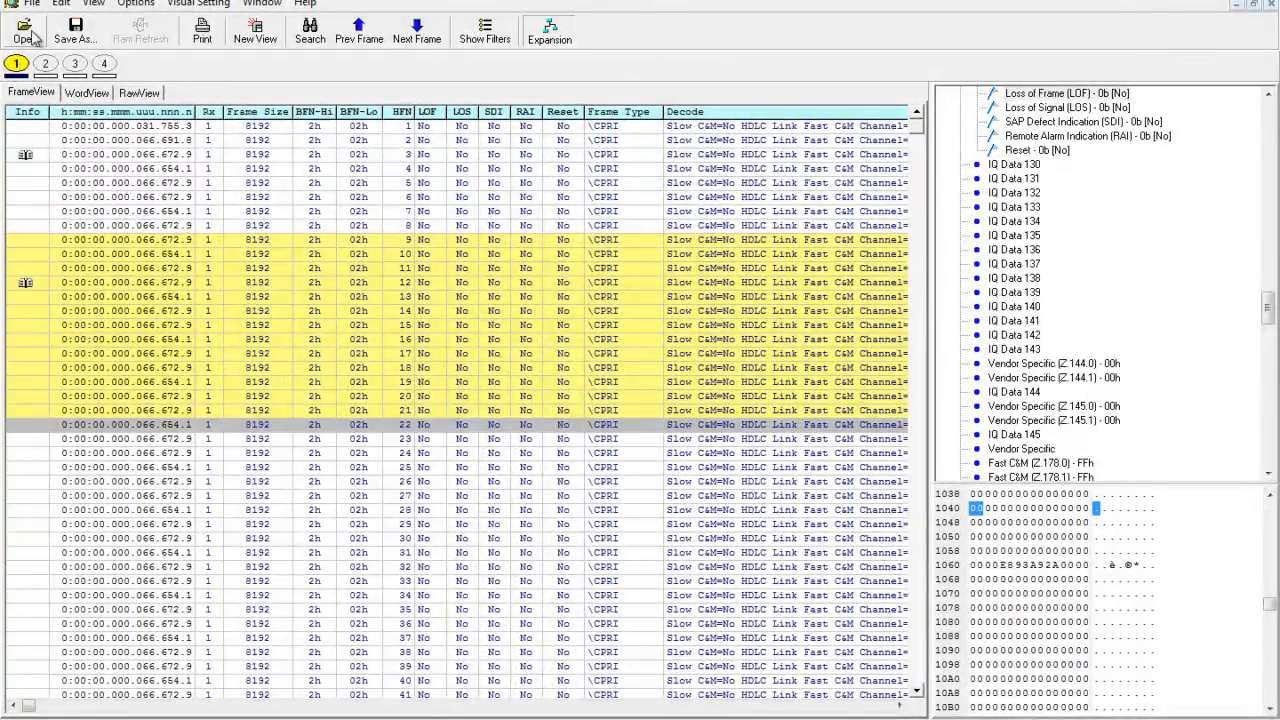
{"action": "left_click", "coordinate": [32, 4]}
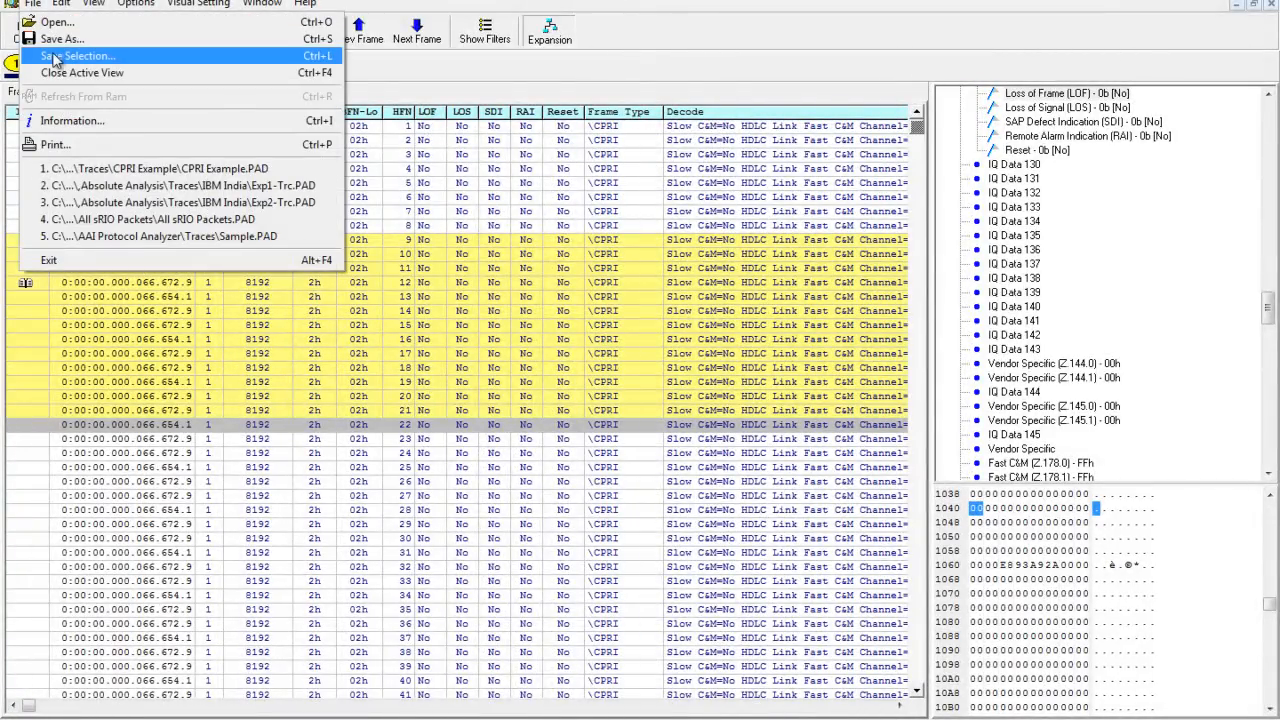
{"action": "left_click", "coordinate": [60, 38]}
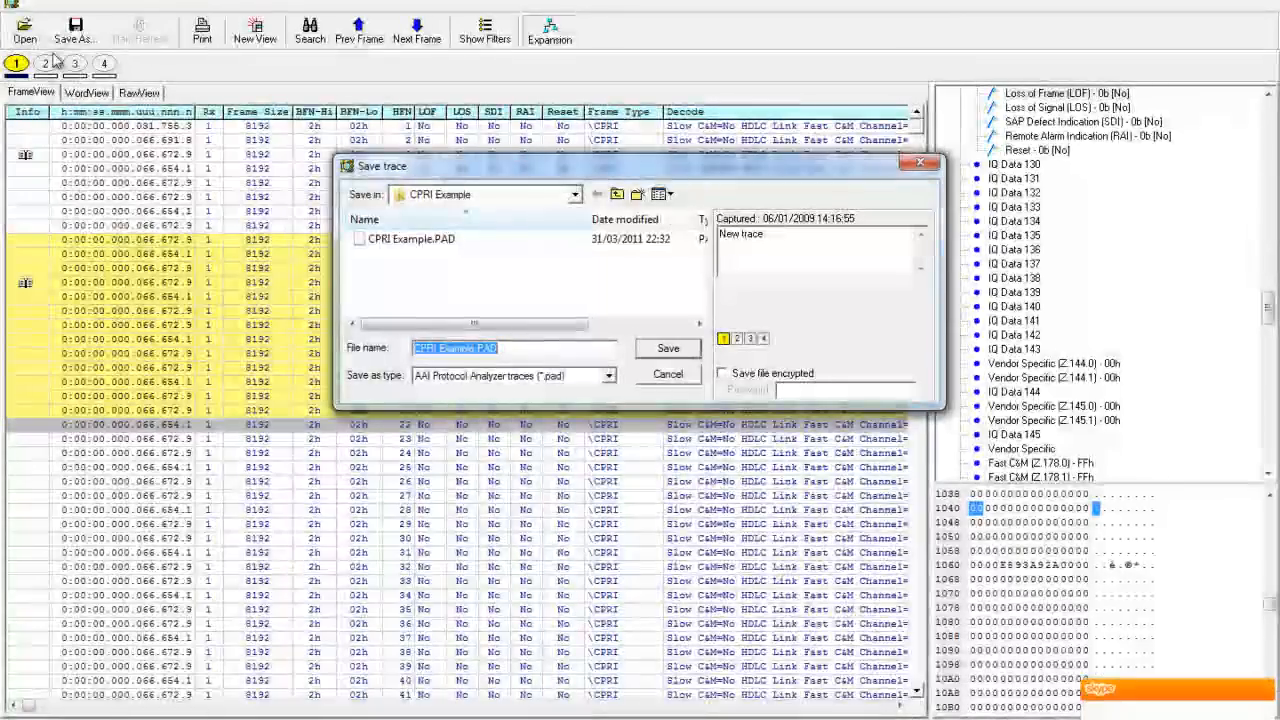